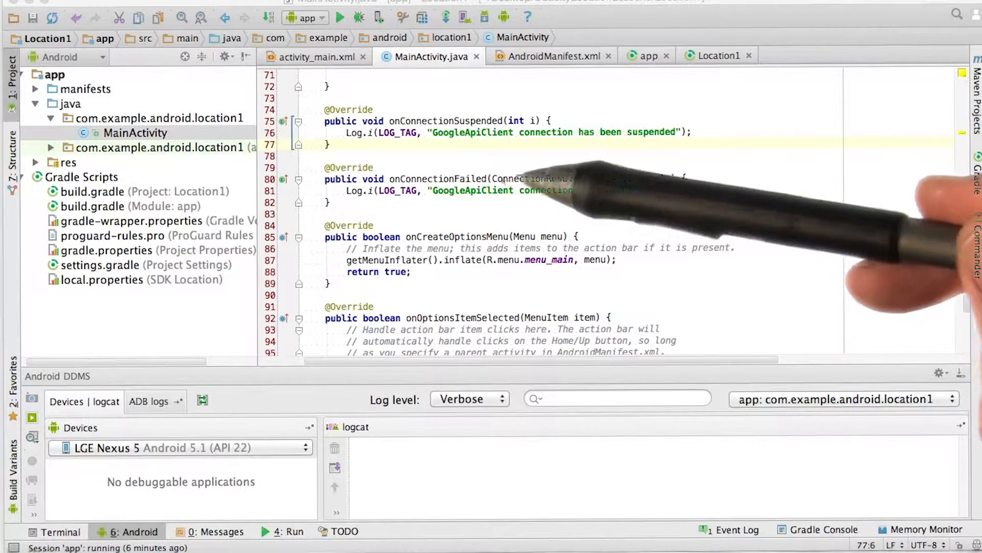
# In onLocationChanged, set txtOutput's text to Double.toString(location.getLatitude()).
pyautogui.click(303, 155)
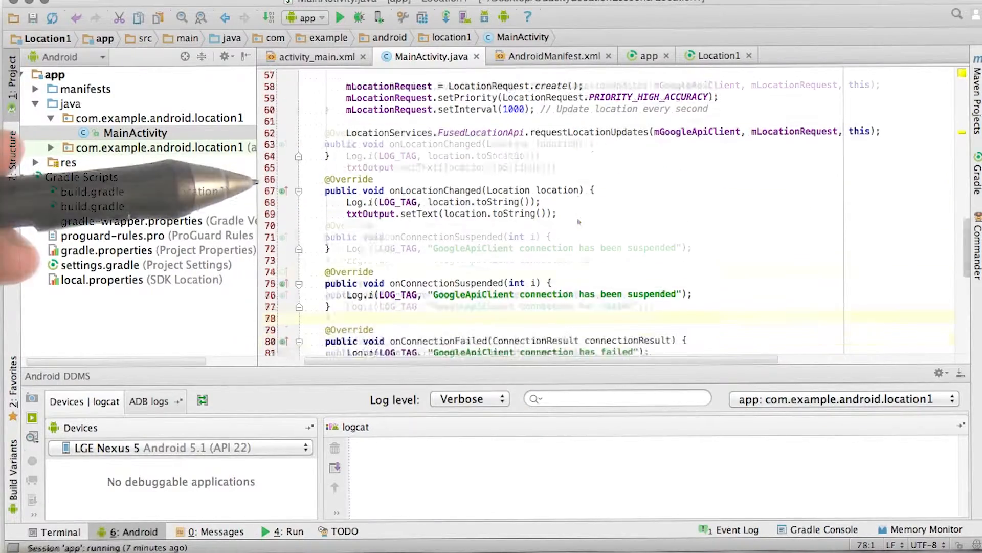
pyautogui.scroll(-3)
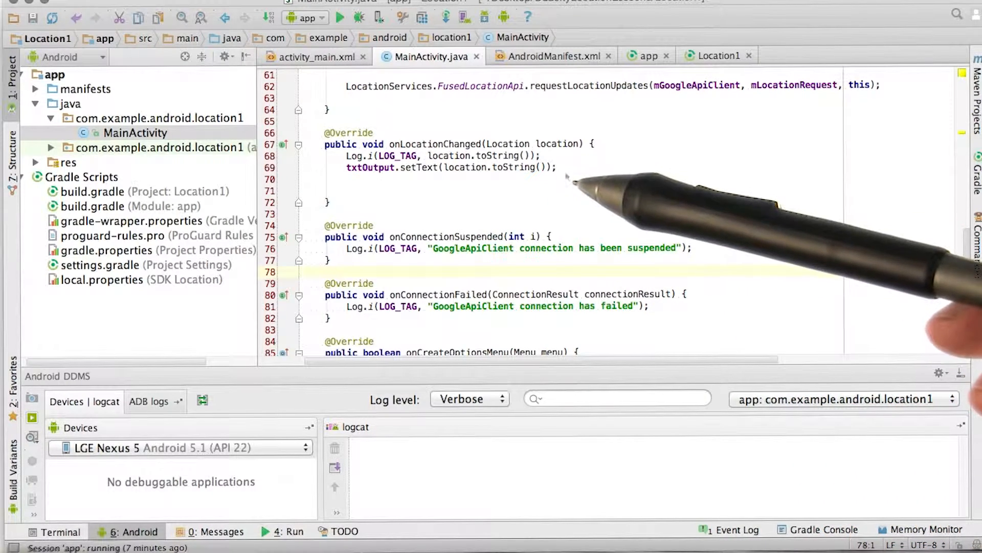
pyautogui.moveTo(516, 176)
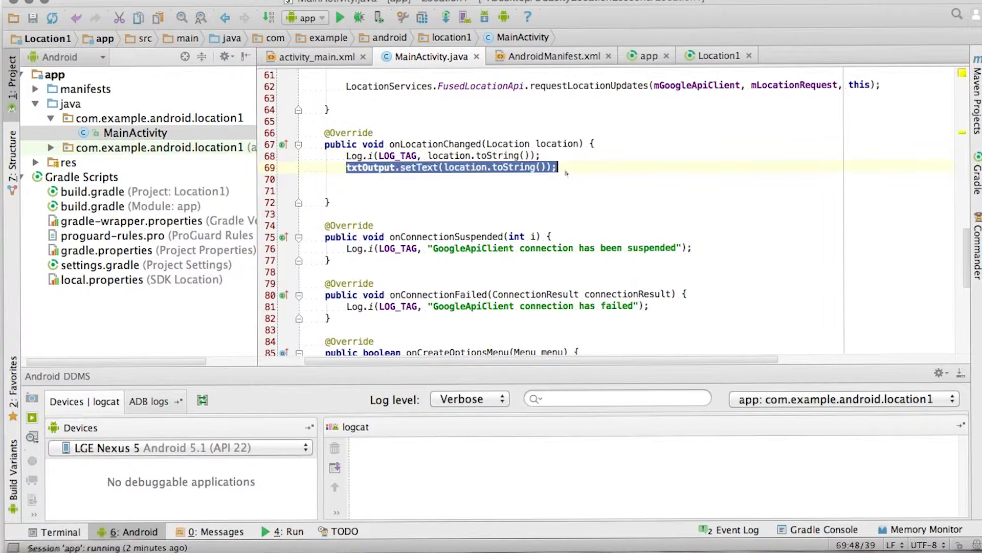
pyautogui.write('Double.toString(location.getLatitude())')
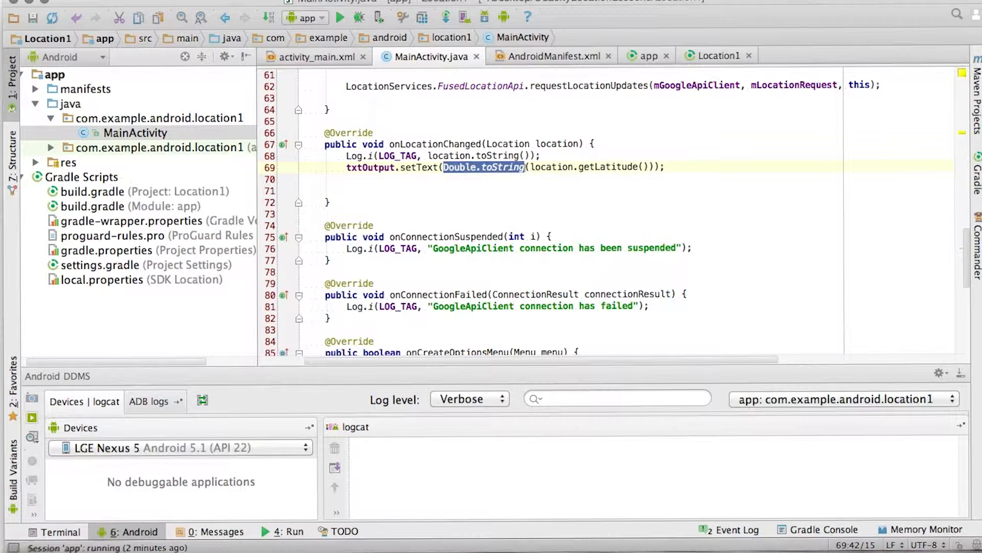
# Run the updated app on the phone, which shows latitude 37.4004014.
pyautogui.click(340, 18)
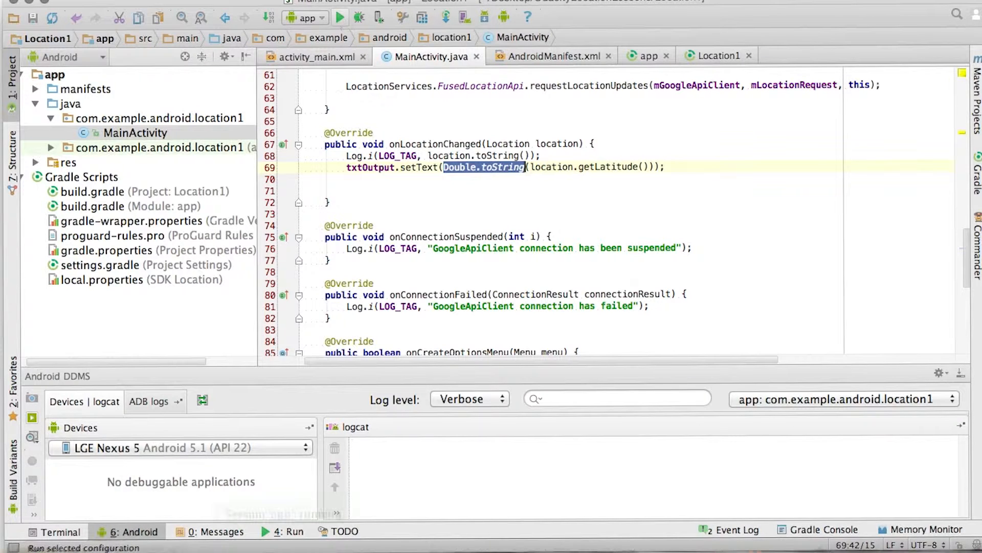
pyautogui.click(340, 17)
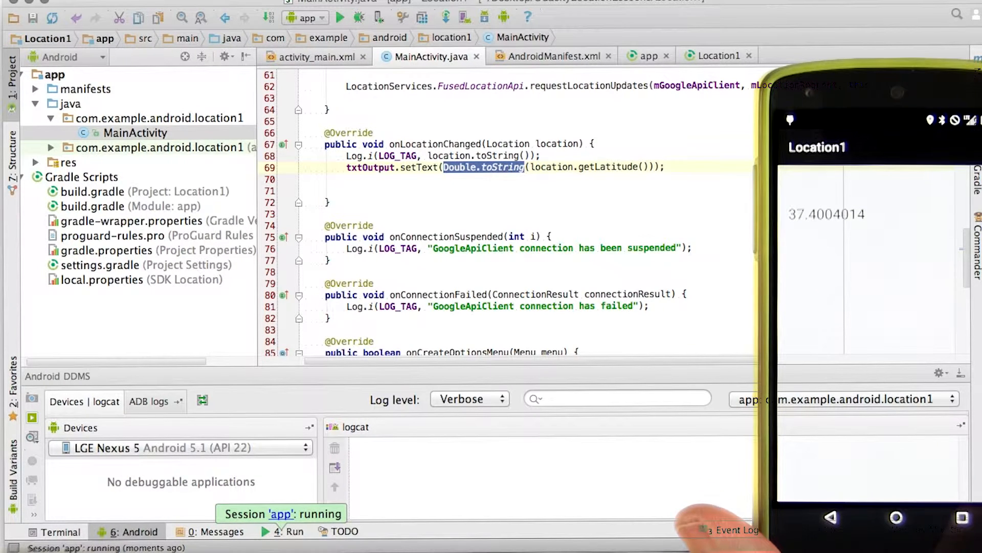